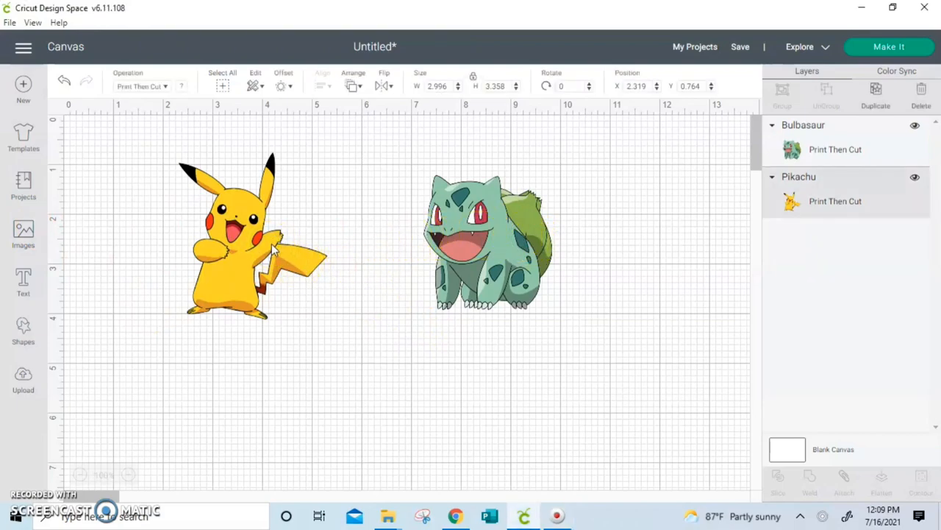
# Insert a square from Shapes onto the canvas.
pyautogui.click(489, 243)
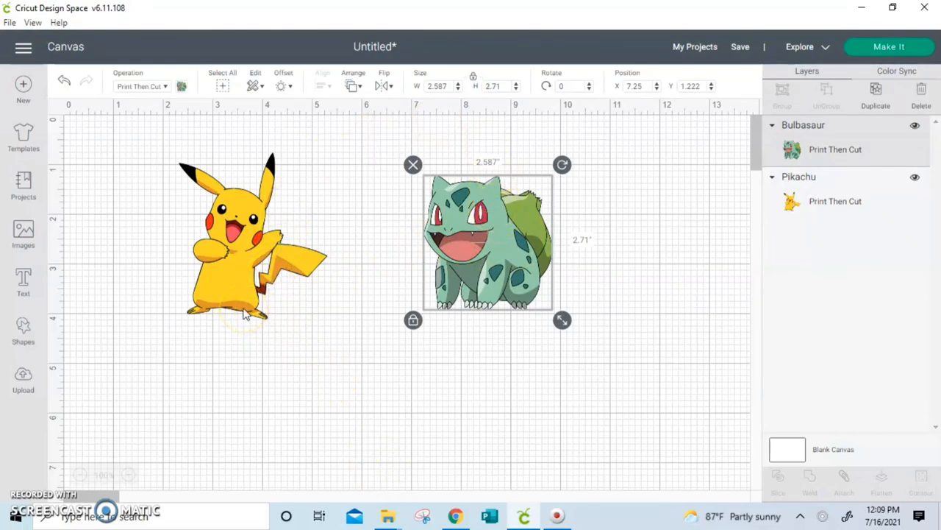
pyautogui.click(528, 344)
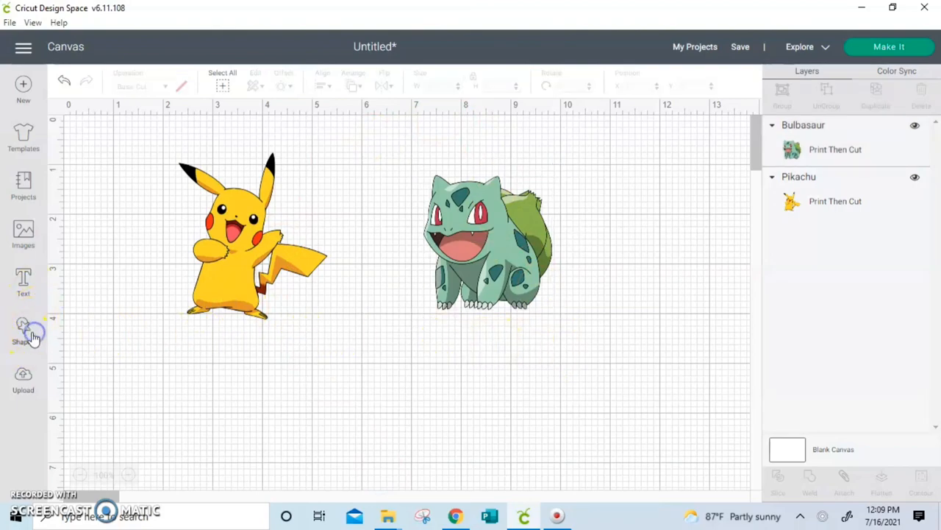
pyautogui.click(23, 330)
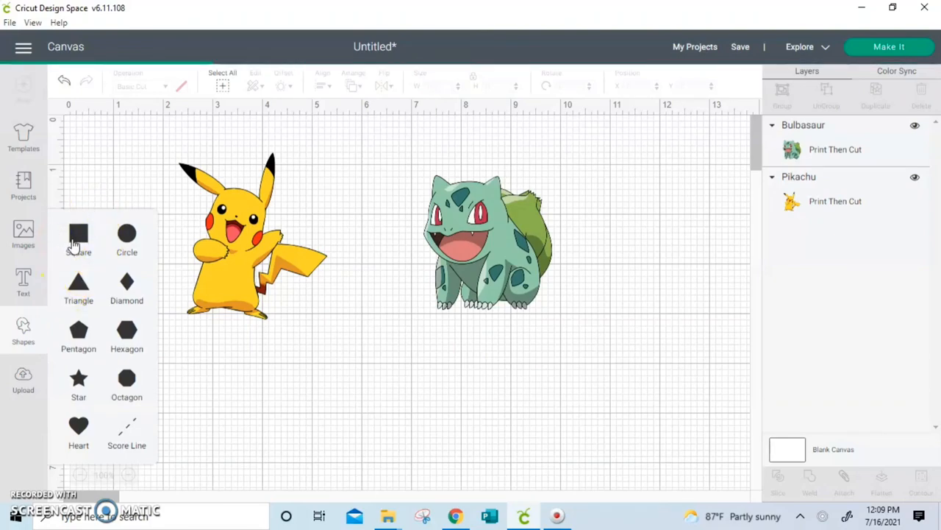
pyautogui.click(78, 238)
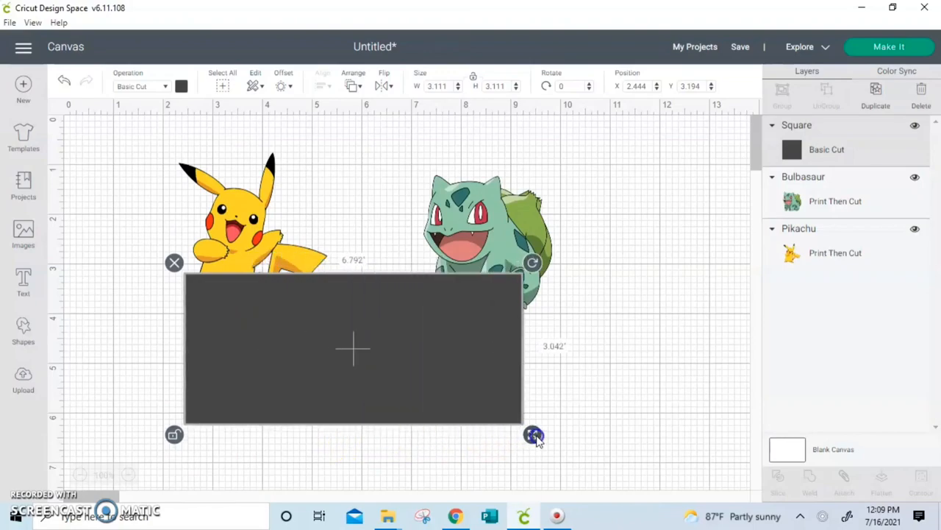
# Stretch the square into an 8 by 3.5 inch rectangle.
pyautogui.moveTo(533, 434); pyautogui.dragTo(603, 434)
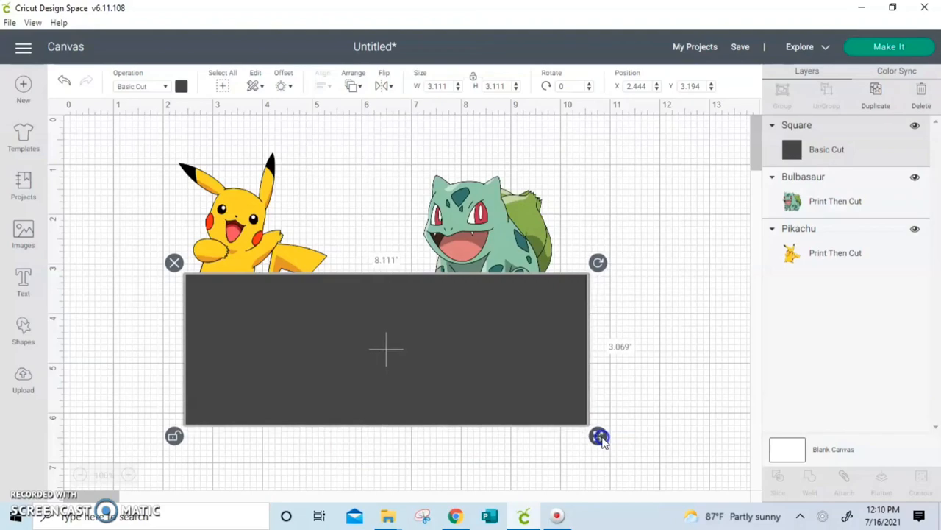
pyautogui.moveTo(602, 438); pyautogui.dragTo(594, 434)
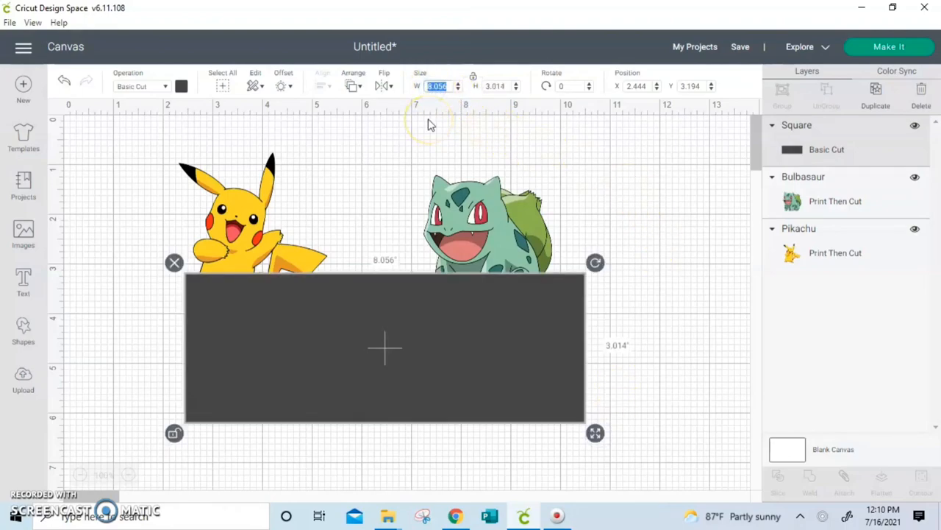
pyautogui.write('8')
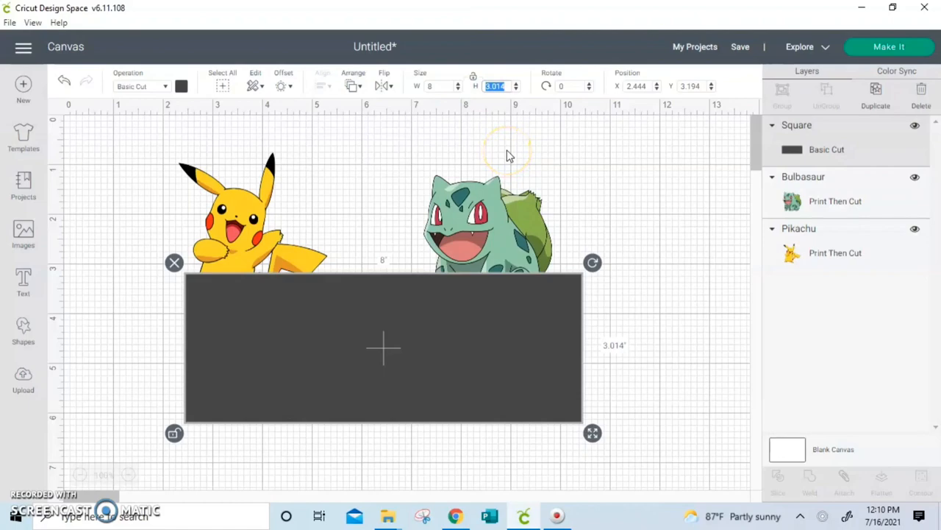
pyautogui.write('3.5')
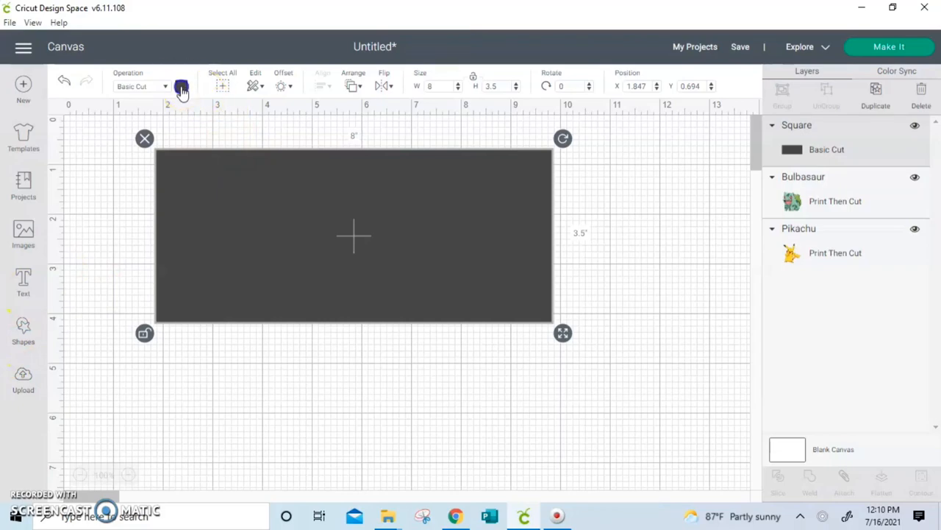
# Colour the rectangle white and send it behind Pikachu and Bulbasaur.
pyautogui.click(181, 86)
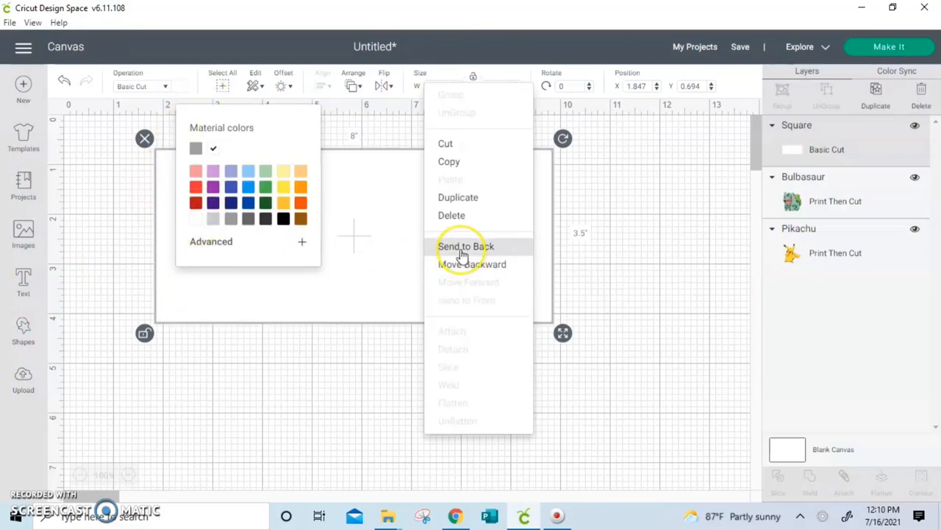
pyautogui.click(466, 246)
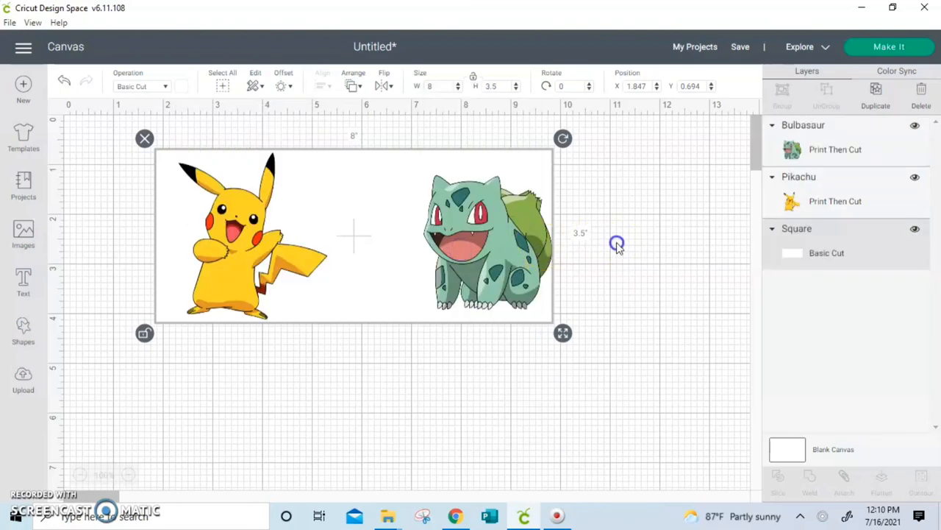
pyautogui.click(478, 246)
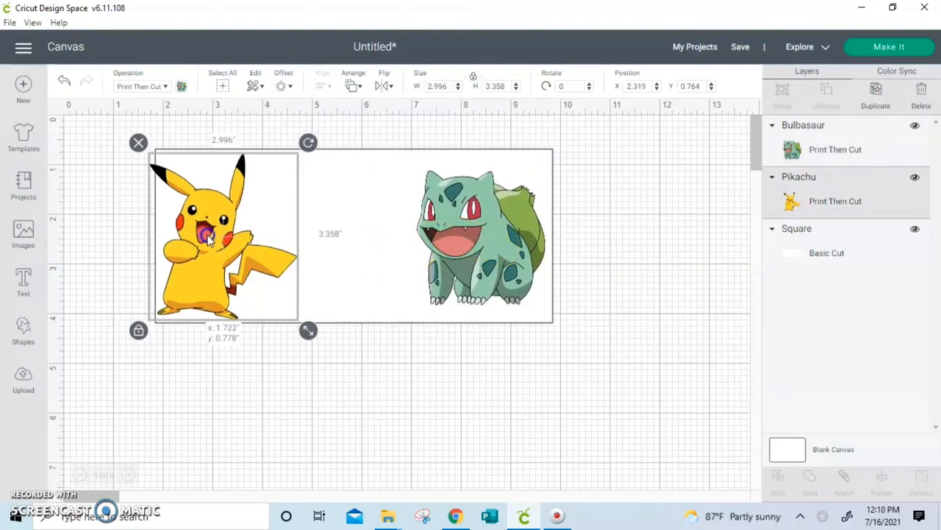
# Place Pikachu inside the white rectangle and attach it to Bulbasaur.
pyautogui.click(367, 404)
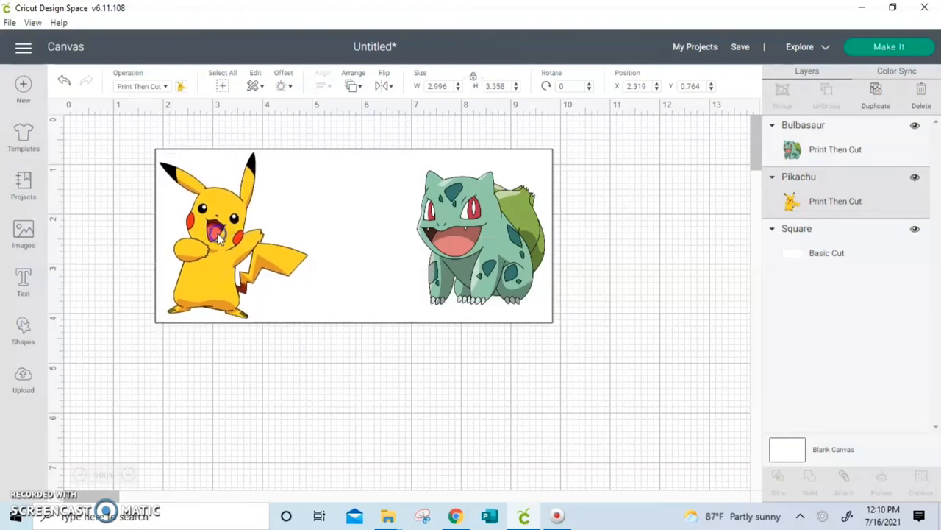
pyautogui.click(220, 228)
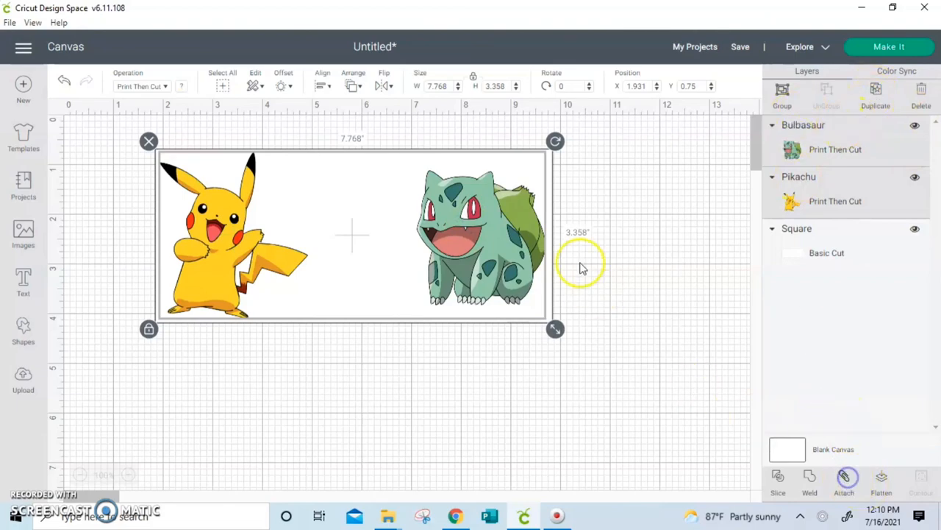
pyautogui.click(844, 478)
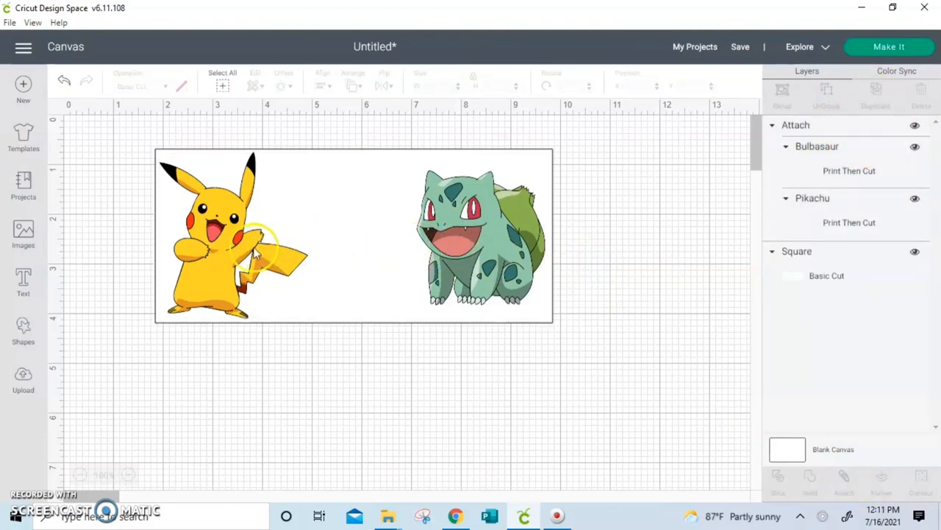
pyautogui.click(850, 222)
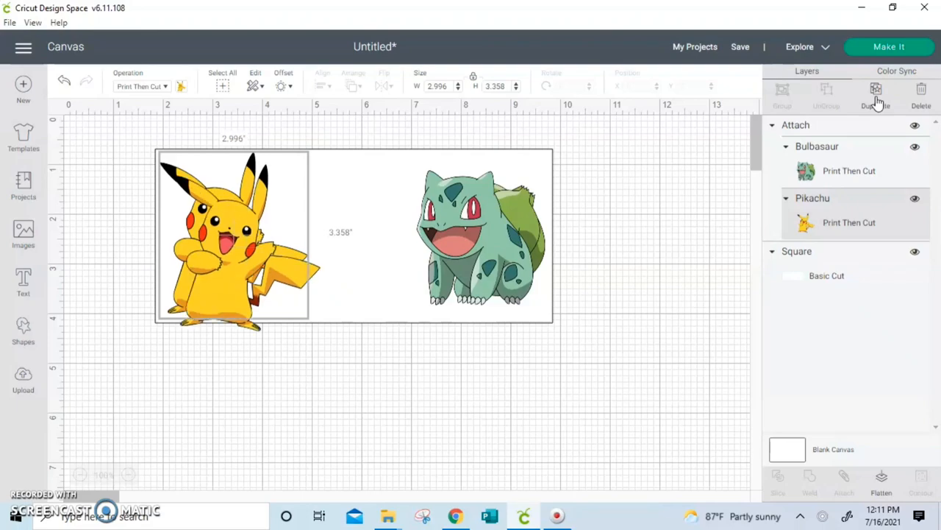
# Duplicate Pikachu and Bulbasaur below the rectangle and set the copies to Basic Cut.
pyautogui.click(876, 89)
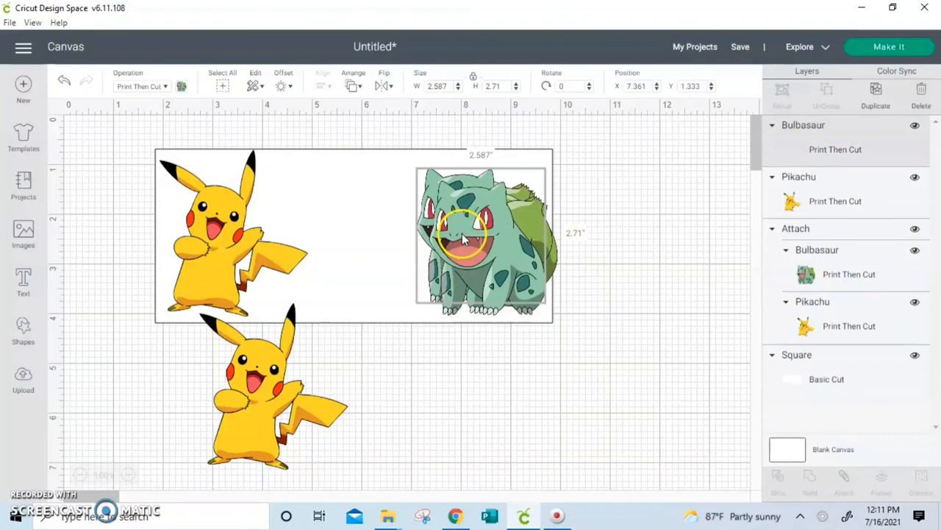
pyautogui.moveTo(482, 236); pyautogui.dragTo(496, 408)
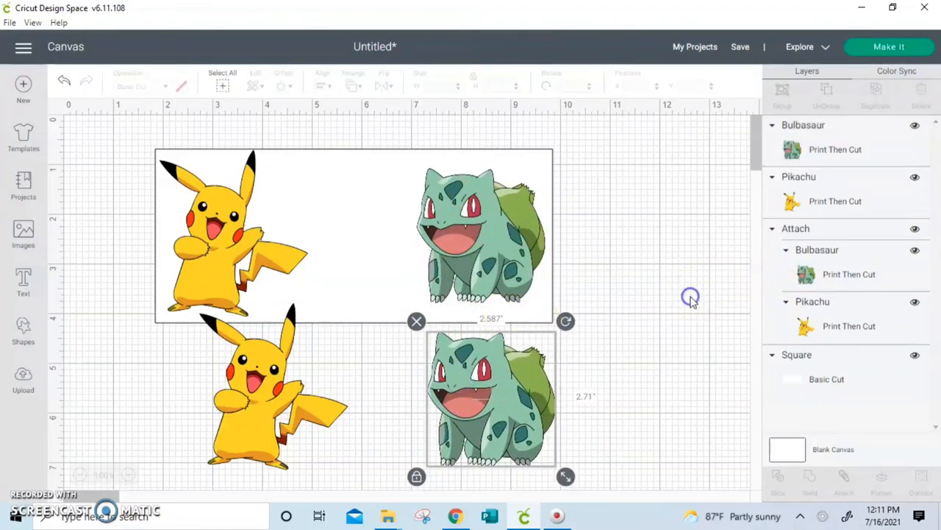
pyautogui.scroll(-3)
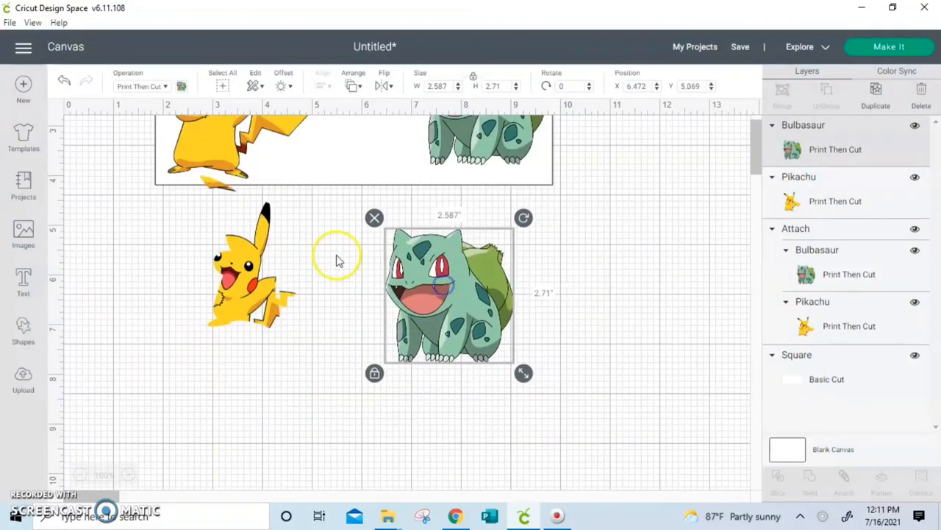
pyautogui.click(250, 280)
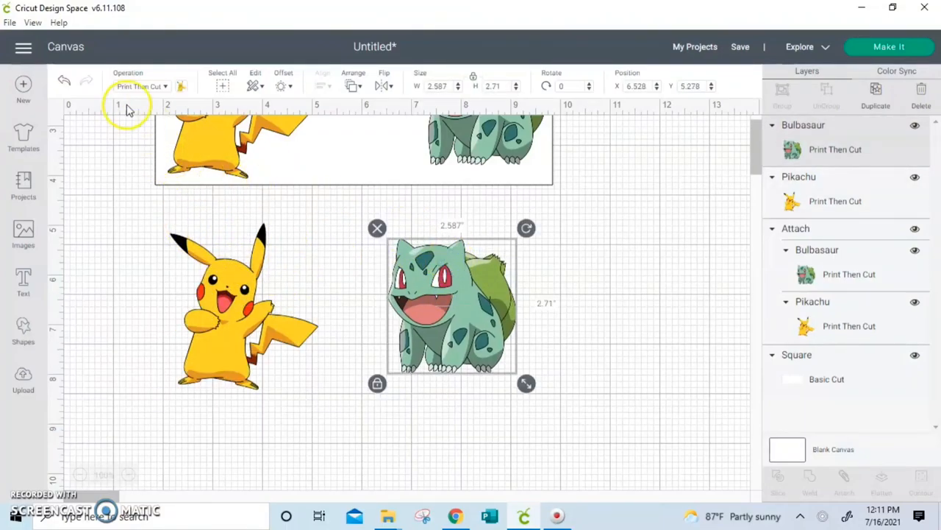
pyautogui.click(142, 86)
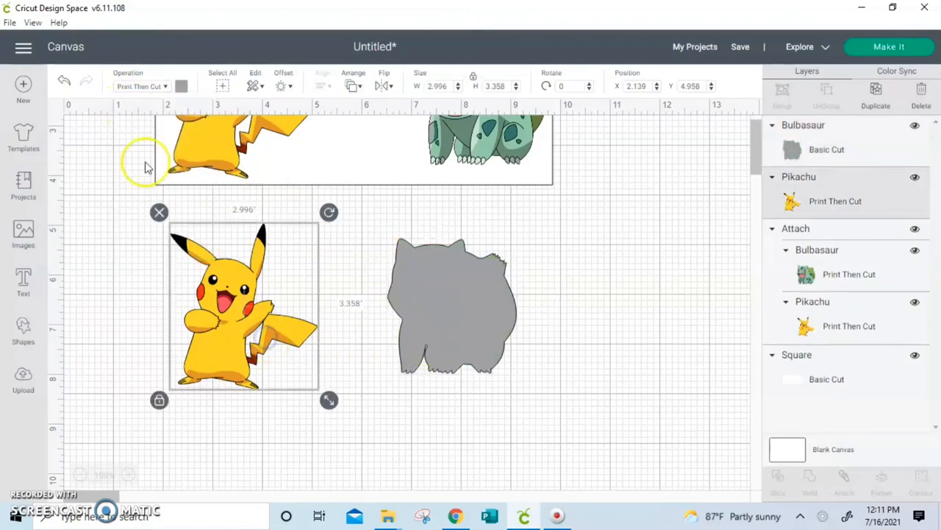
pyautogui.click(142, 86)
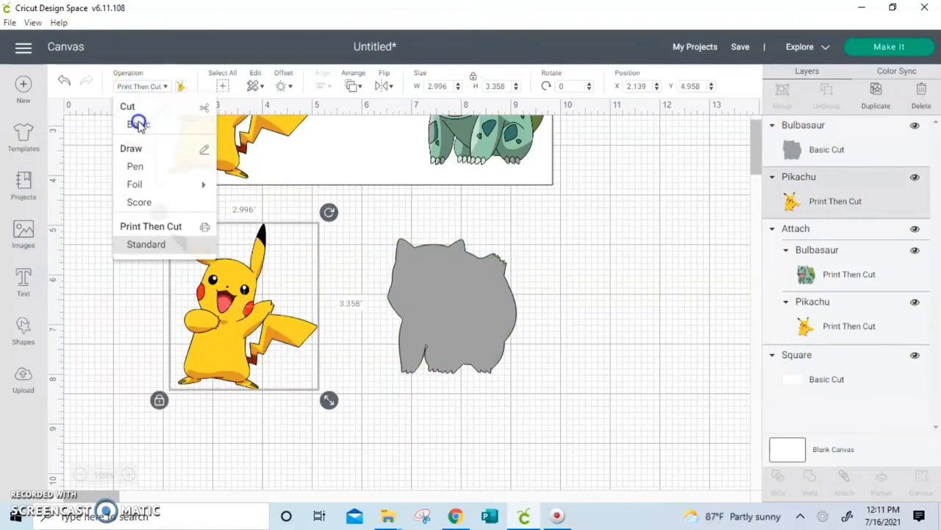
pyautogui.click(138, 123)
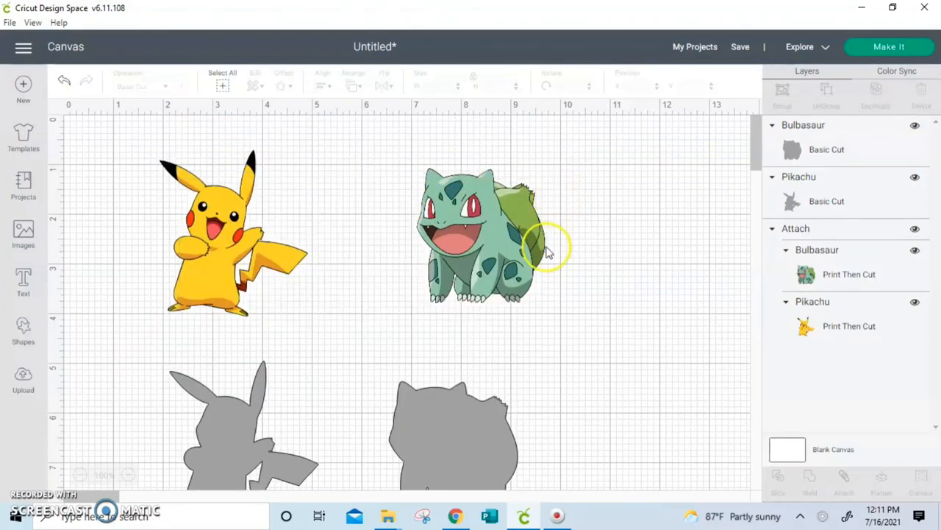
# Flatten the attached Pikachu and Bulbasaur pair into one Print Then Cut layer.
pyautogui.click(471, 427)
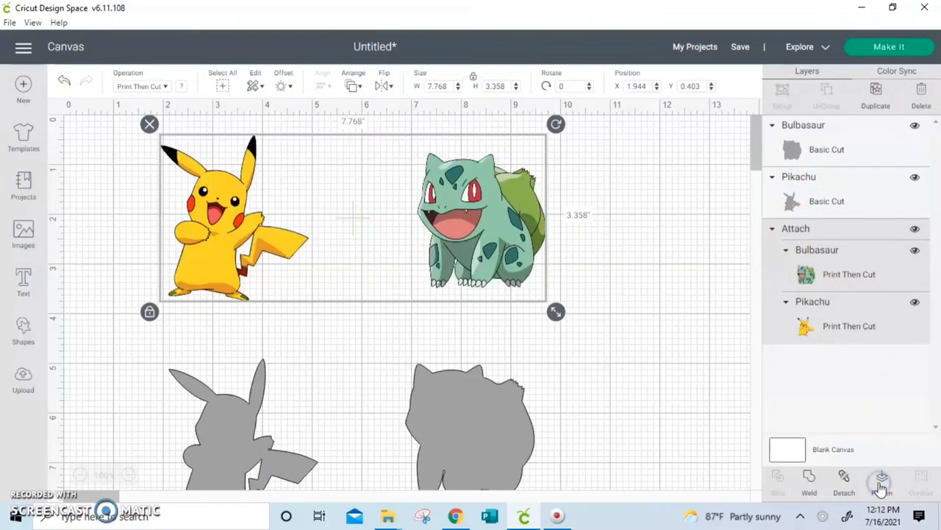
pyautogui.click(880, 482)
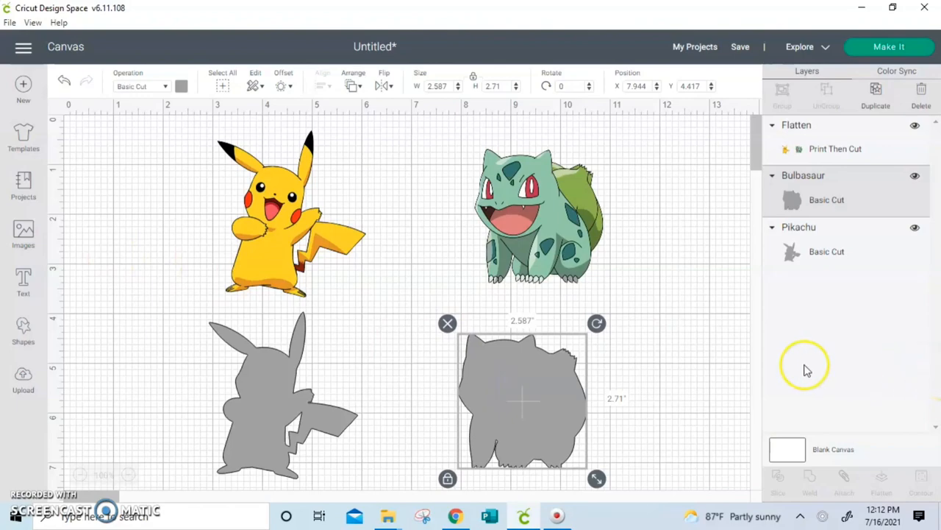
pyautogui.moveTo(258, 360)
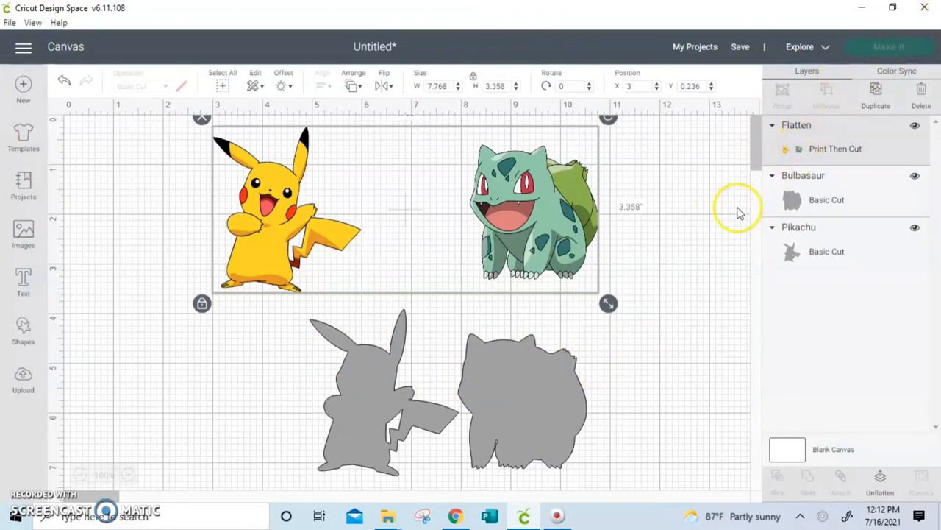
# Send the design to Make It and continue with the mirrored print mat.
pyautogui.click(889, 46)
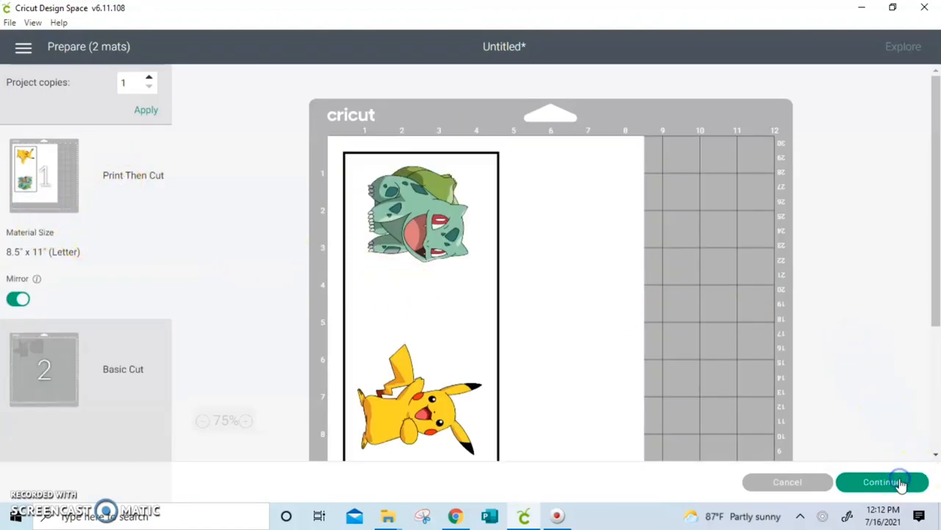
pyautogui.click(881, 482)
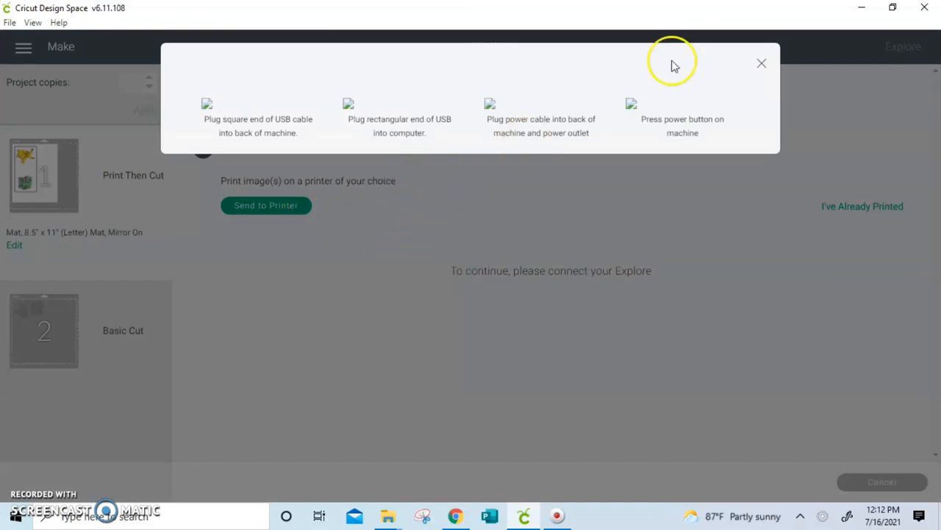
# Dismiss the USB machine connection instructions popup.
pyautogui.click(761, 63)
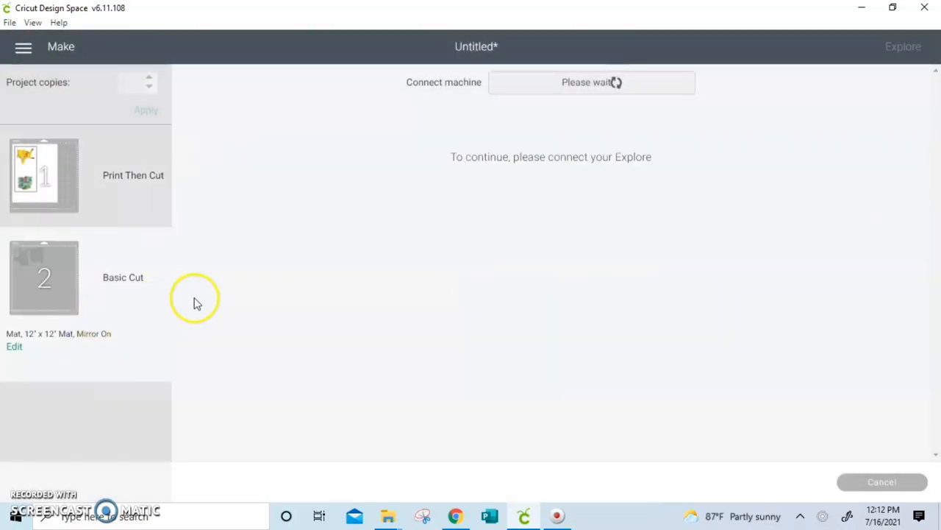
pyautogui.moveTo(210, 302)
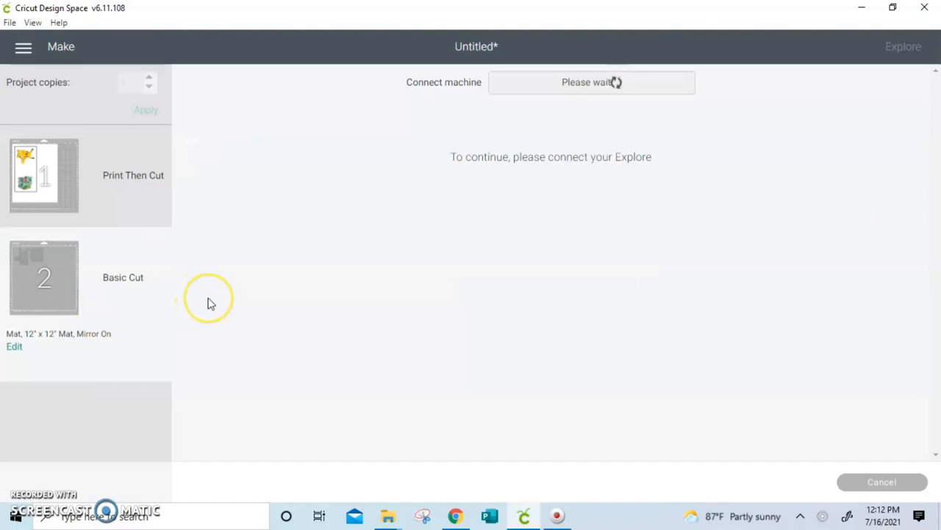
pyautogui.moveTo(212, 300)
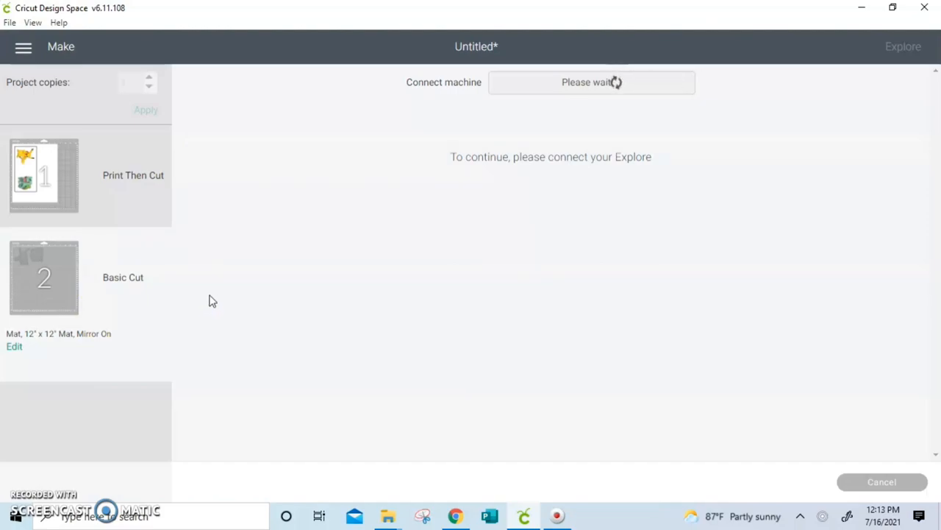
pyautogui.moveTo(213, 297)
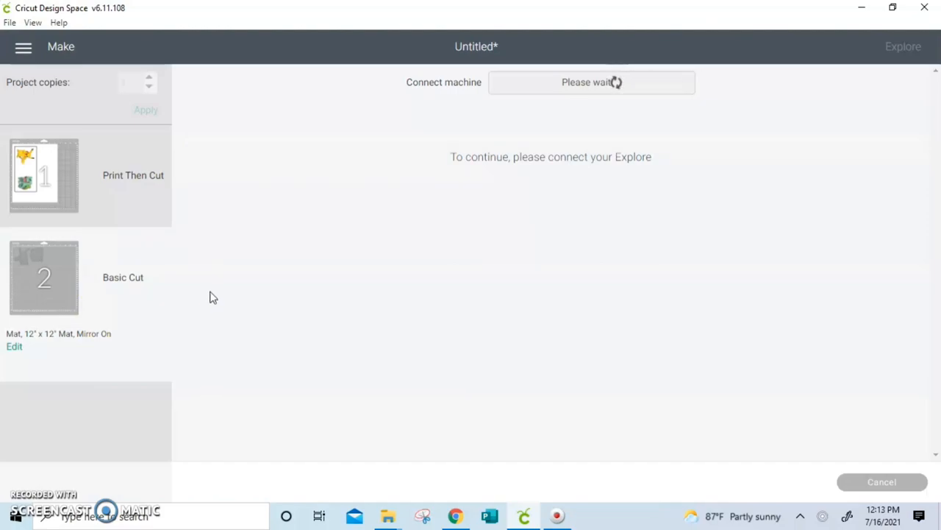
pyautogui.moveTo(221, 294)
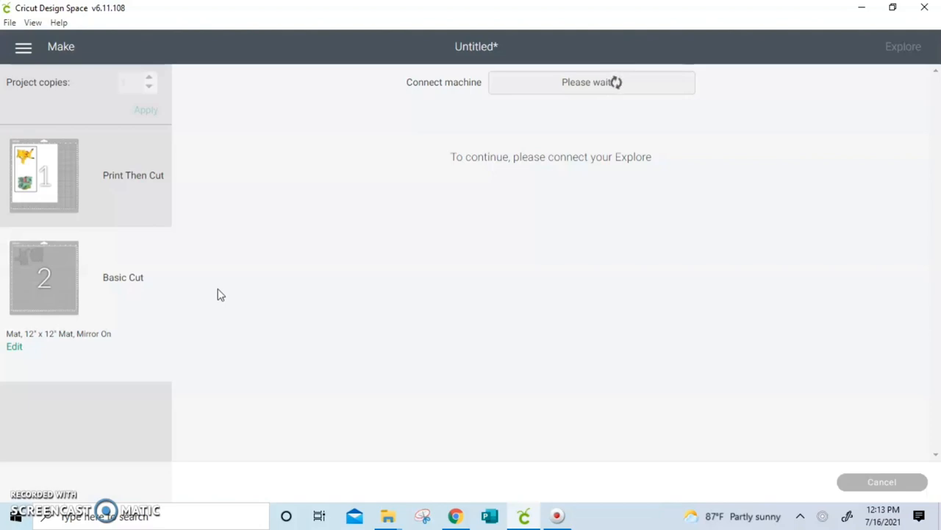
pyautogui.moveTo(217, 293)
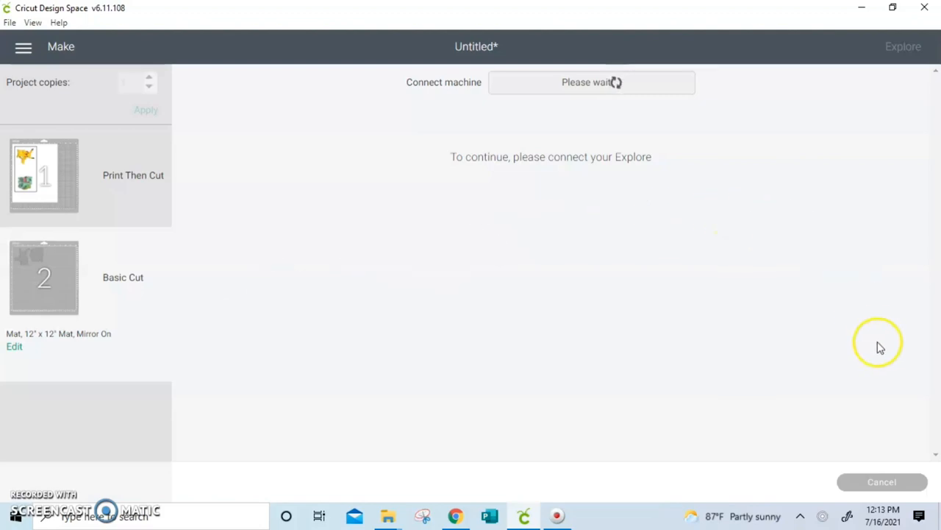
pyautogui.moveTo(727, 427)
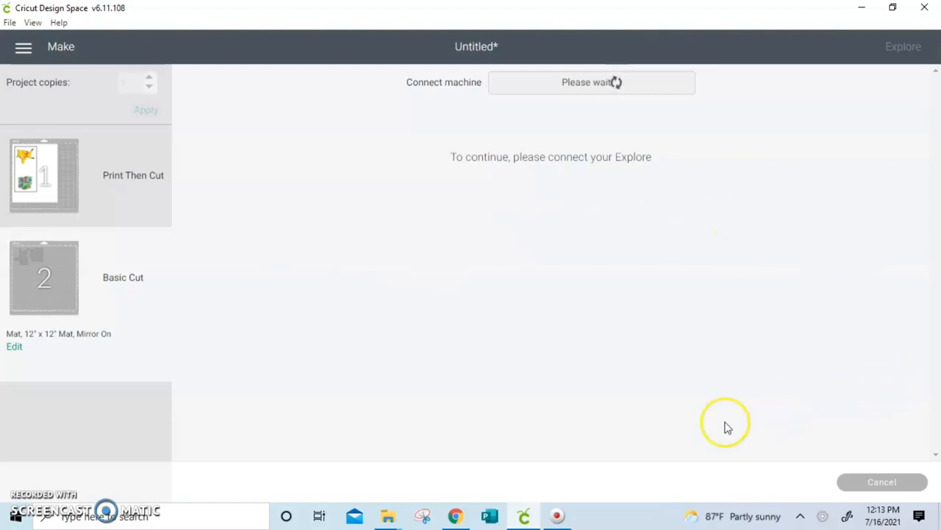
pyautogui.moveTo(121, 444)
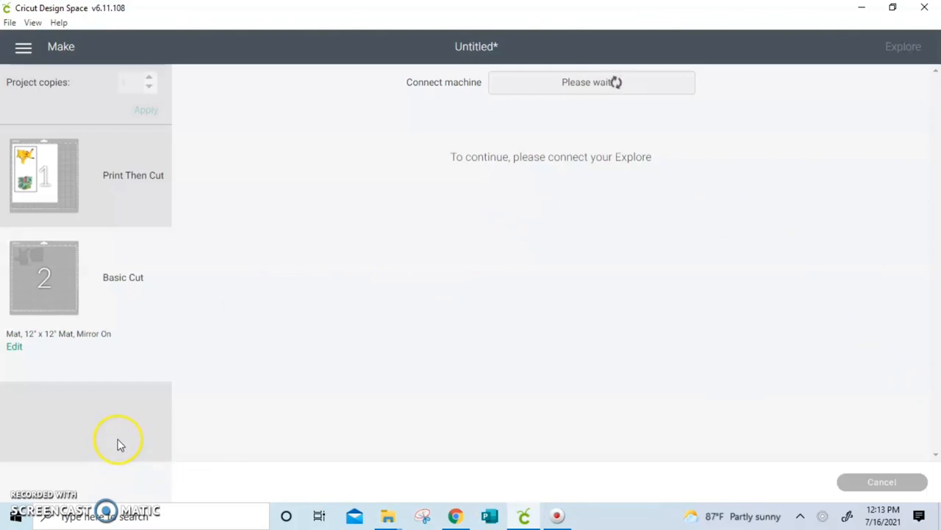
pyautogui.moveTo(158, 449)
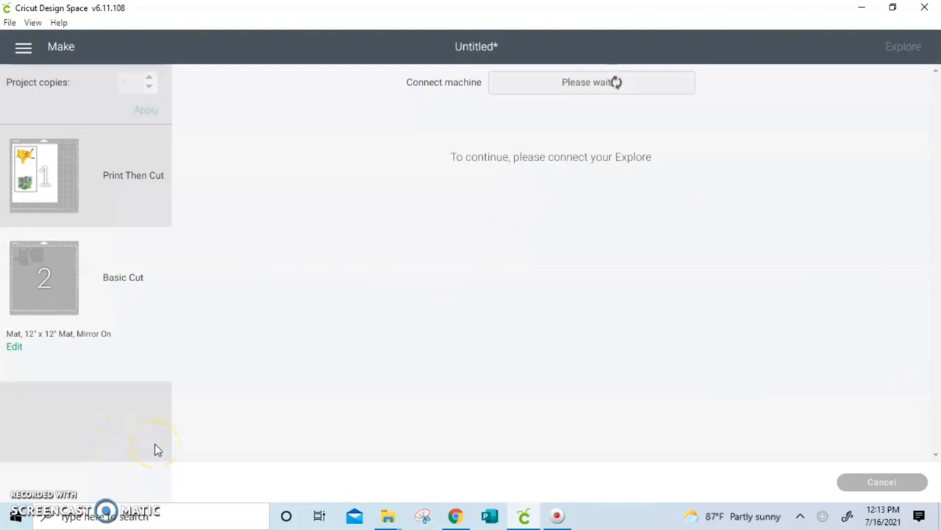
pyautogui.moveTo(368, 500)
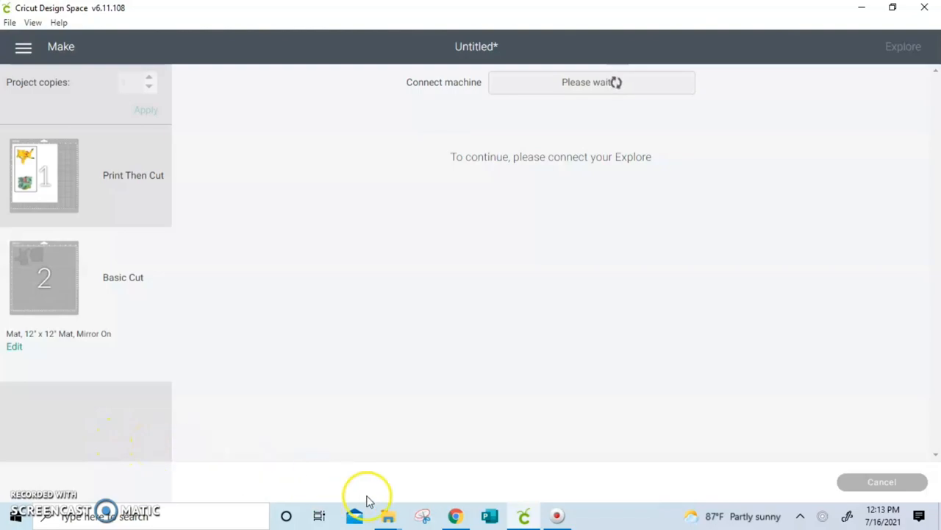